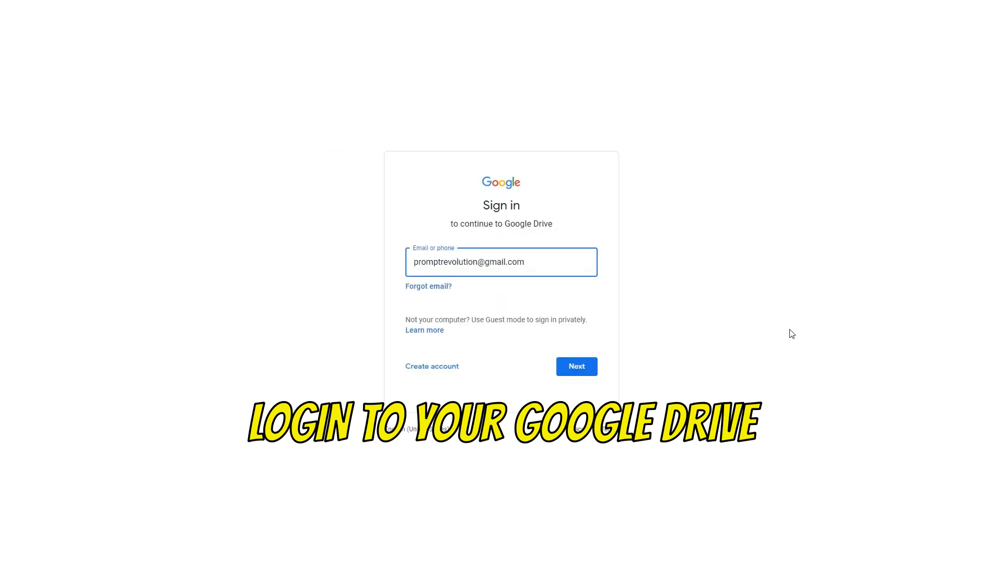
# Step: Continue Google sign-in with the entered account to reach the Disco Diffusion v5.2 Warp notebook
pyautogui.click(575, 366)
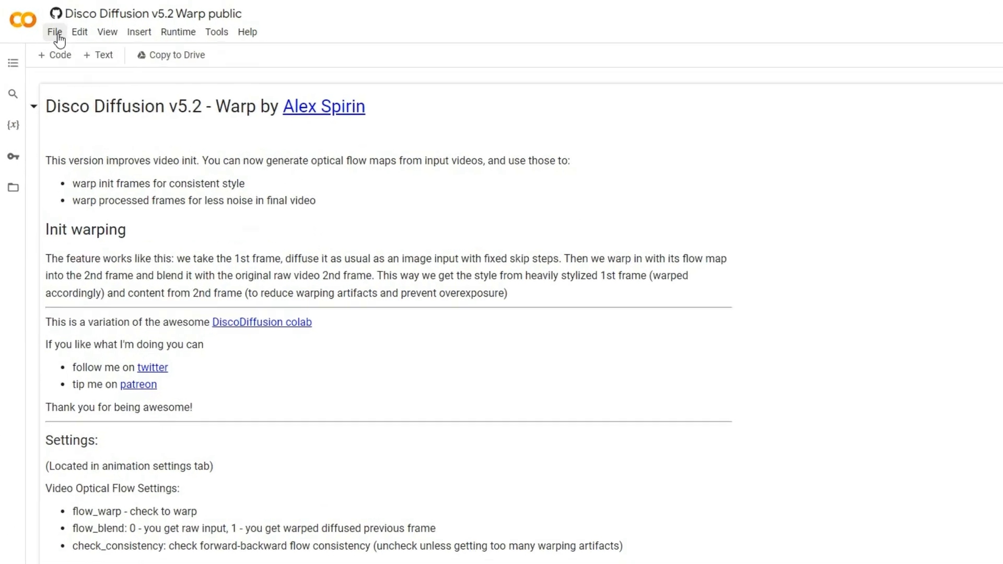
# Step: Save a personal copy of the Warp notebook to Drive from the File menu
pyautogui.click(54, 31)
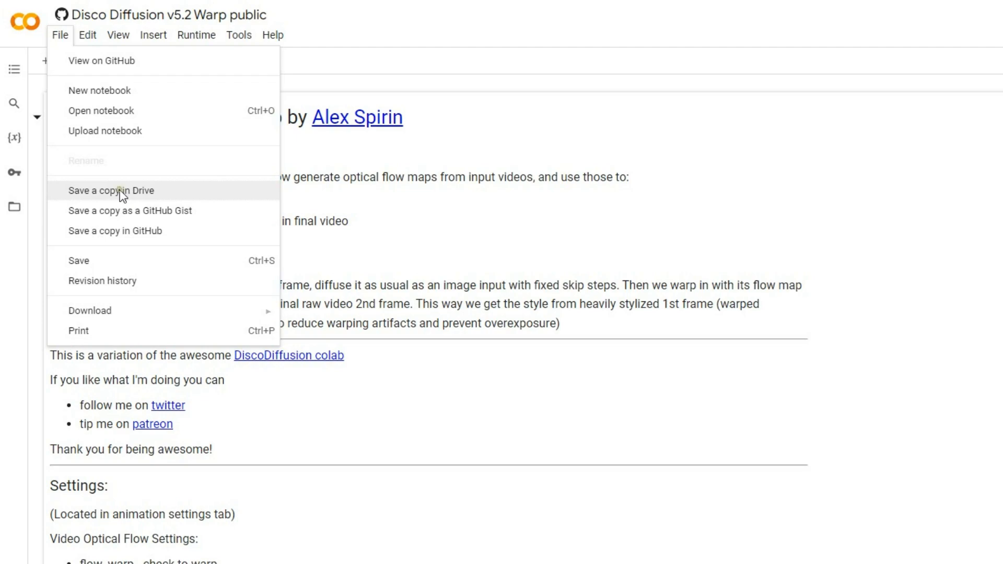
pyautogui.click(110, 190)
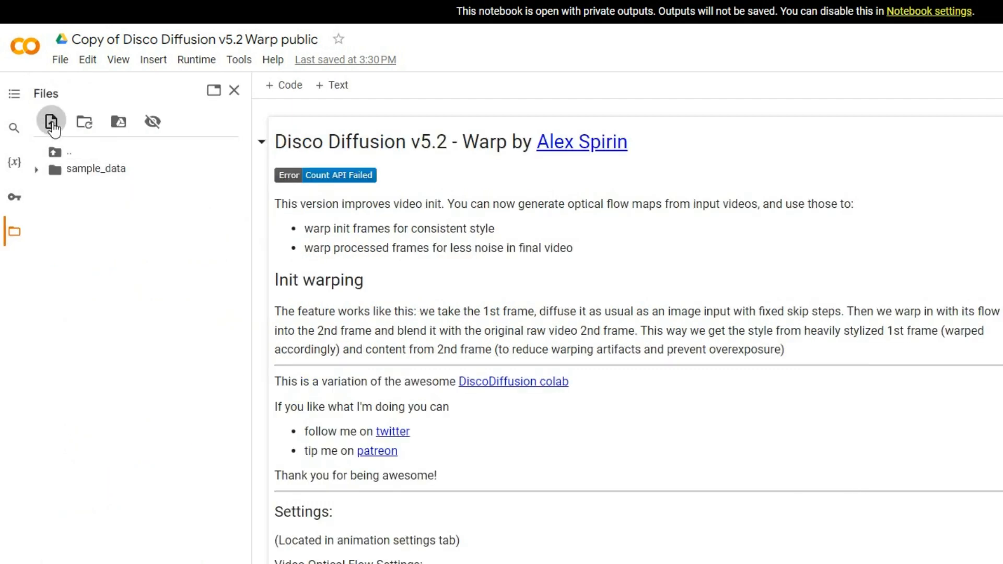
# Step: Upload Emilia-Swapped.mp4 from the Files panel into session storage
pyautogui.click(52, 122)
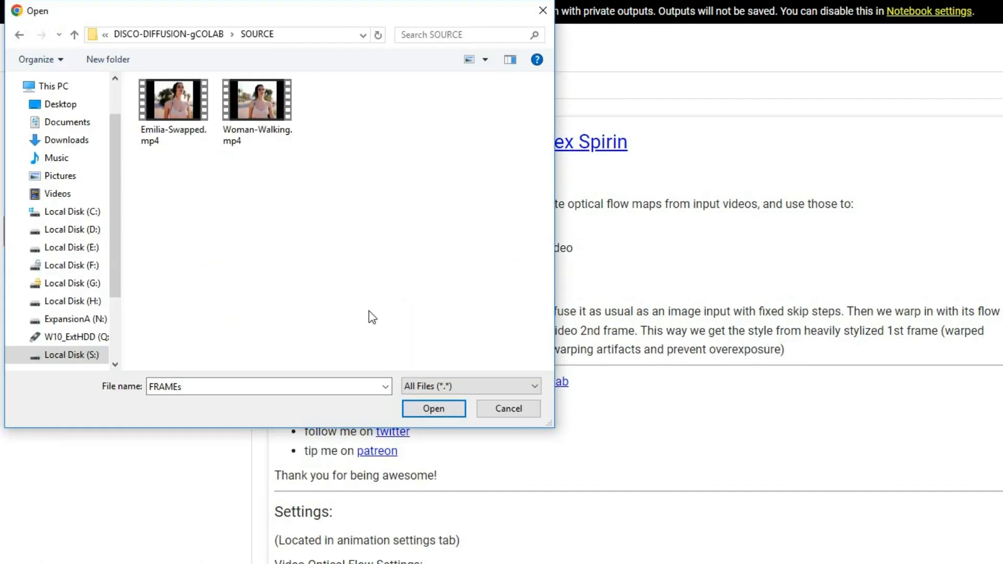
pyautogui.click(173, 99)
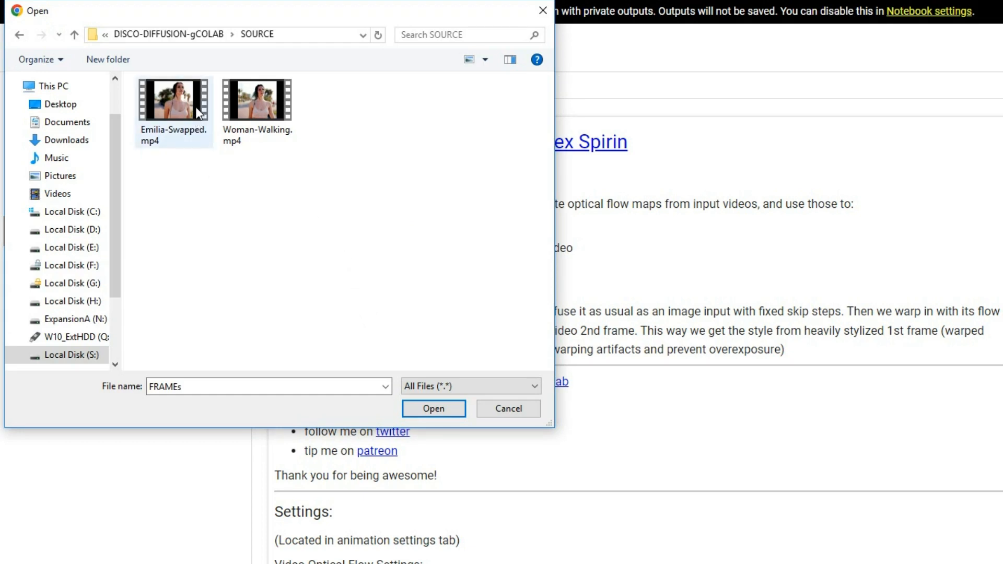
pyautogui.click(173, 99)
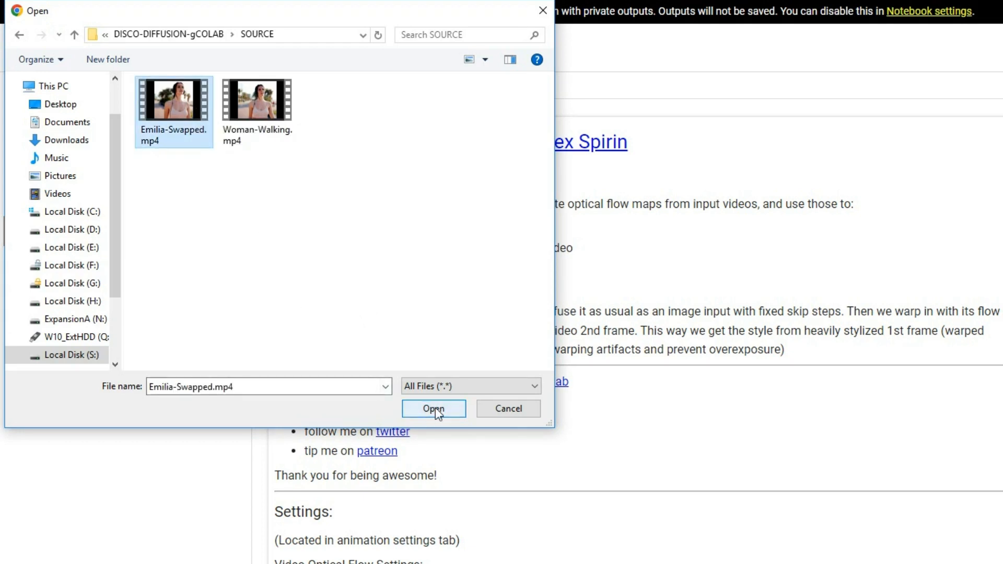
pyautogui.click(433, 408)
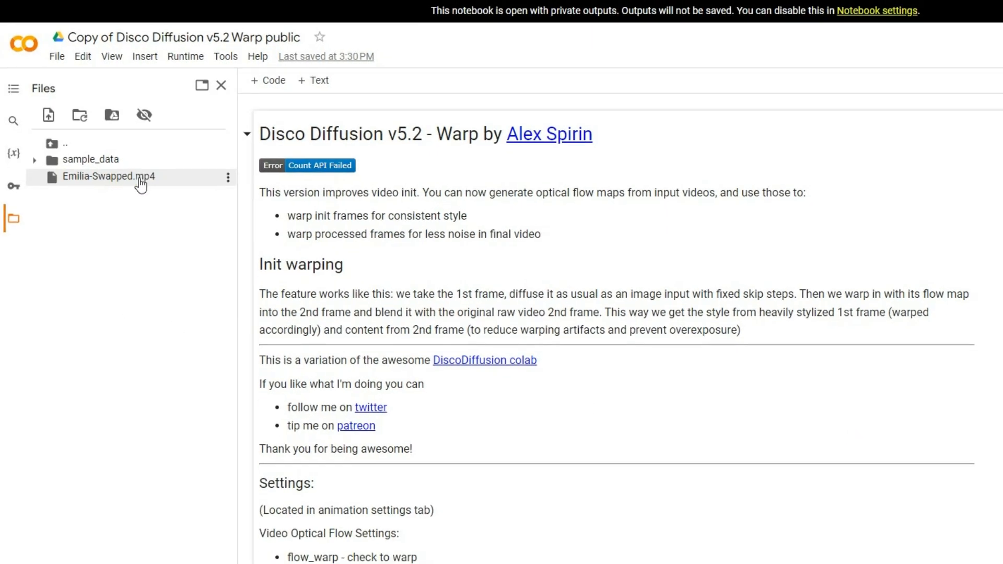
pyautogui.scroll(-3)
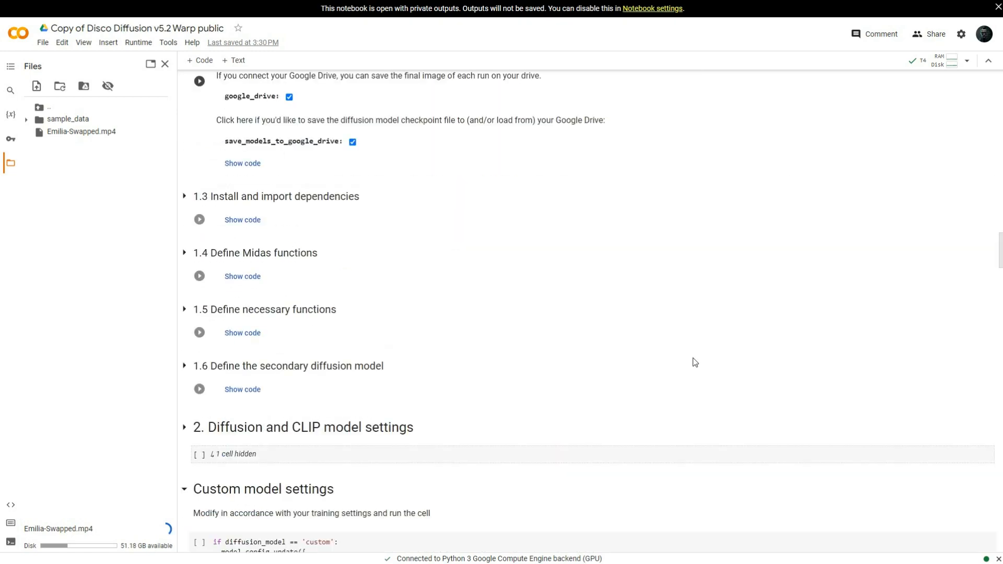
pyautogui.scroll(-3)
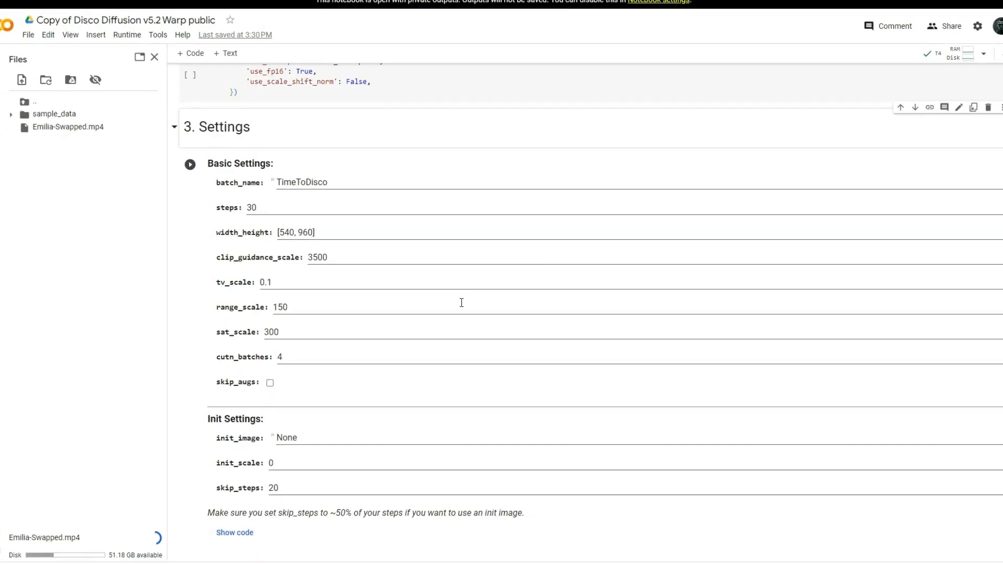
pyautogui.scroll(-3)
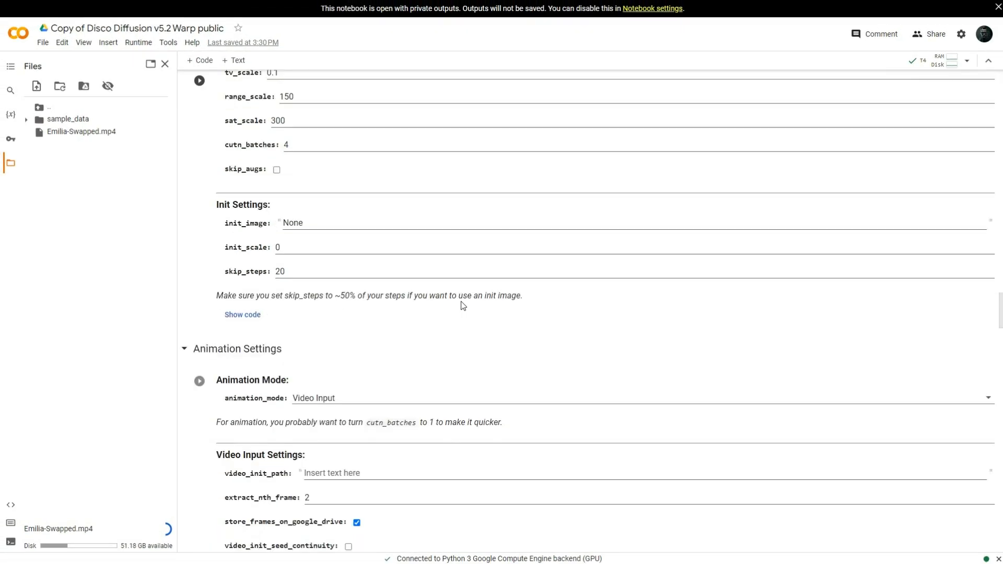
pyautogui.scroll(3)
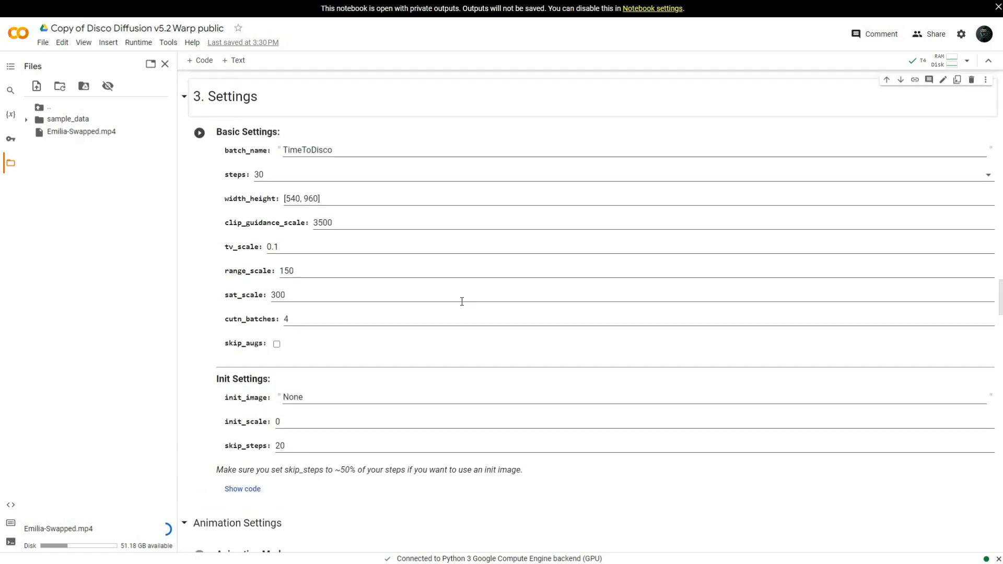
pyautogui.scroll(3)
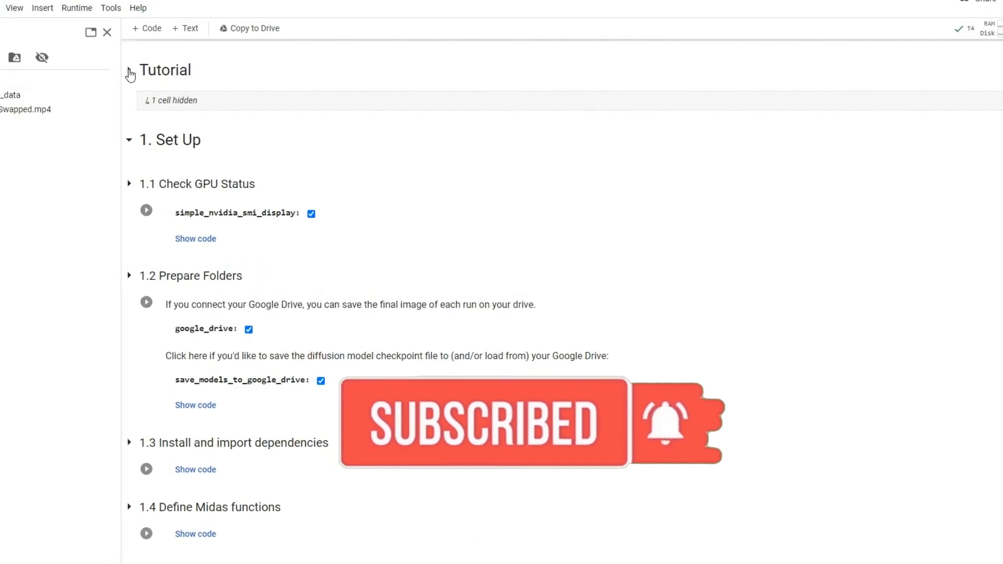
pyautogui.scroll(-3)
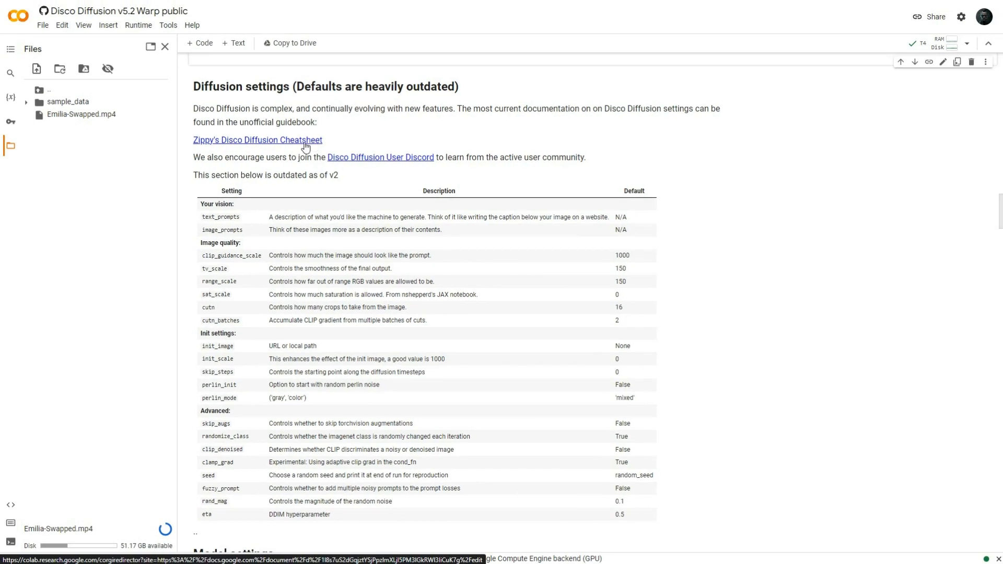
pyautogui.scroll(-3)
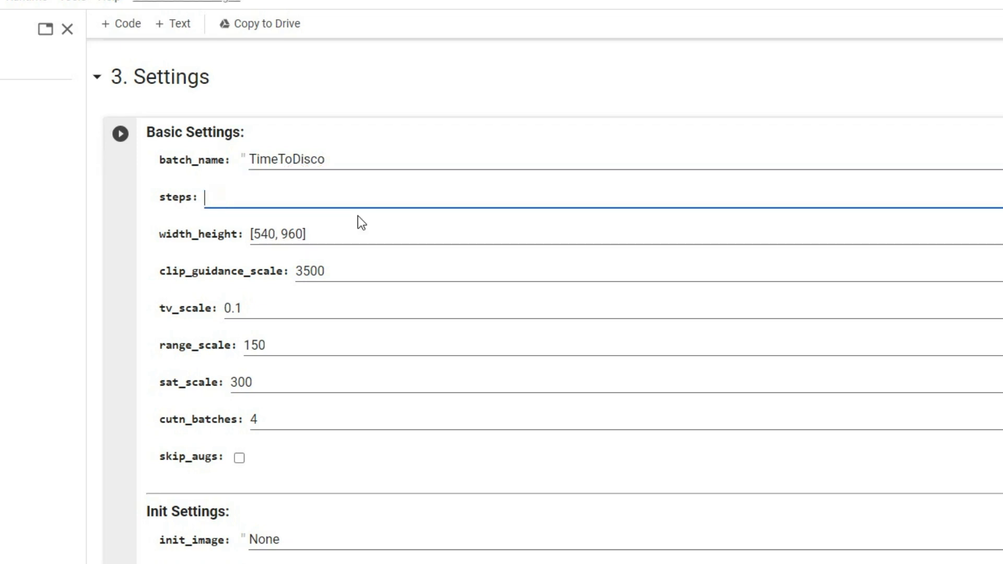
# Step: Enter 333 steps, clip_guidance_scale 50000 and saturation 10111 in Basic Settings
pyautogui.write('333')
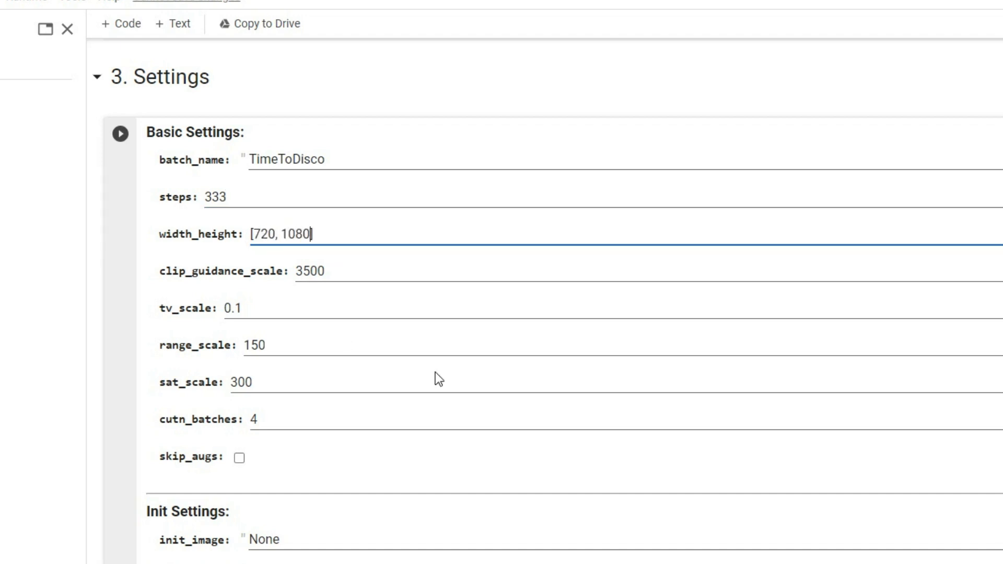
pyautogui.doubleClick(310, 271)
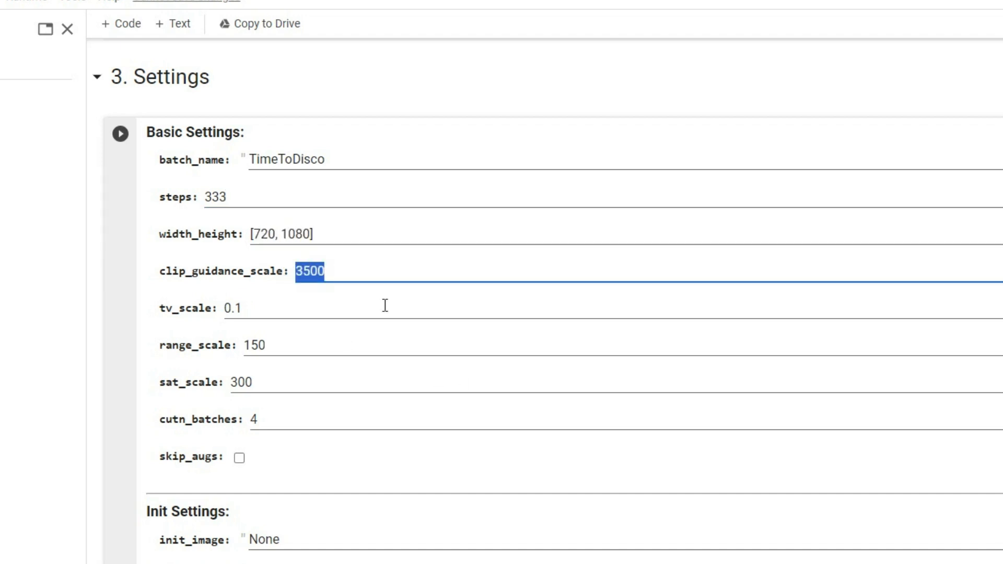
pyautogui.write('50000')
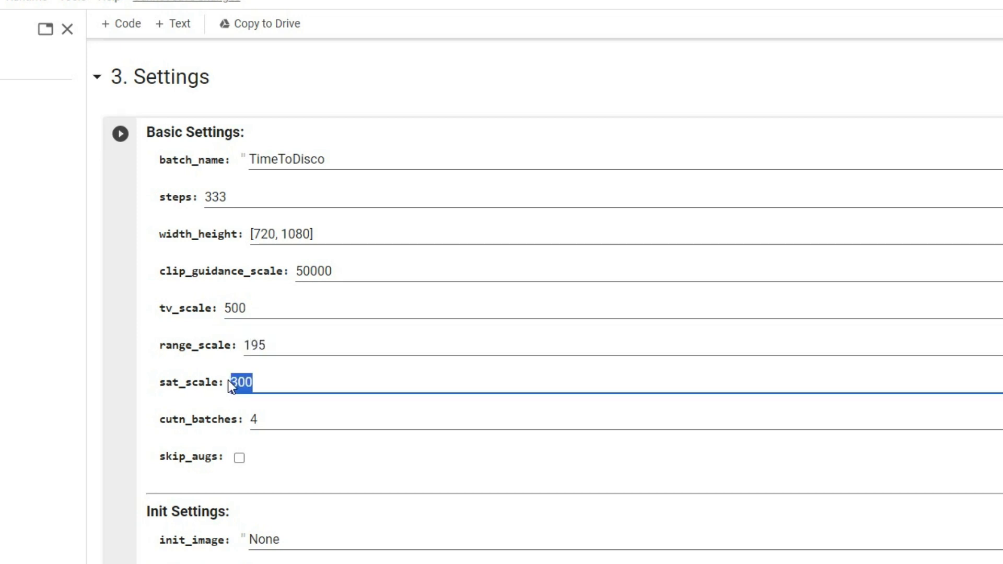
pyautogui.write('10111')
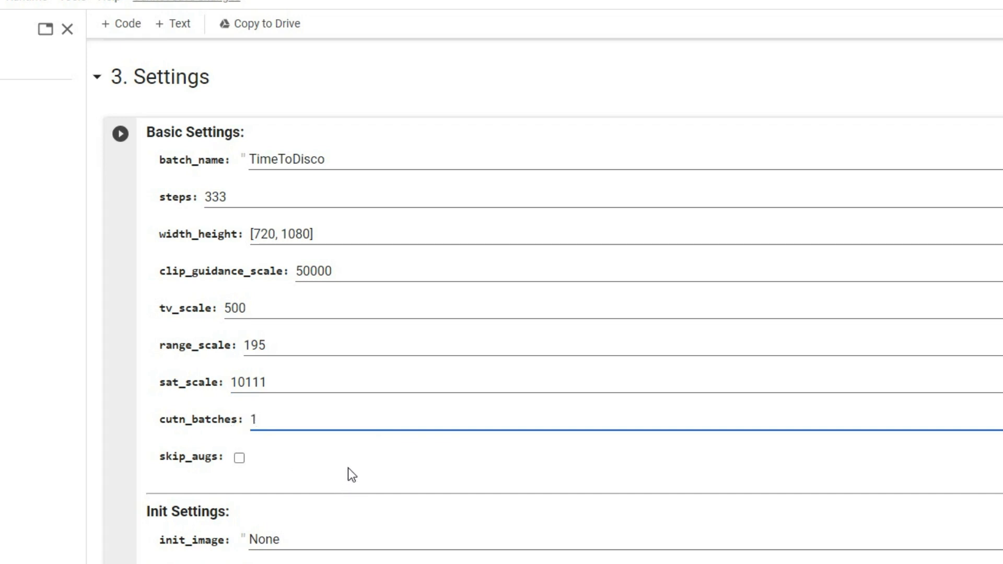
pyautogui.scroll(-3)
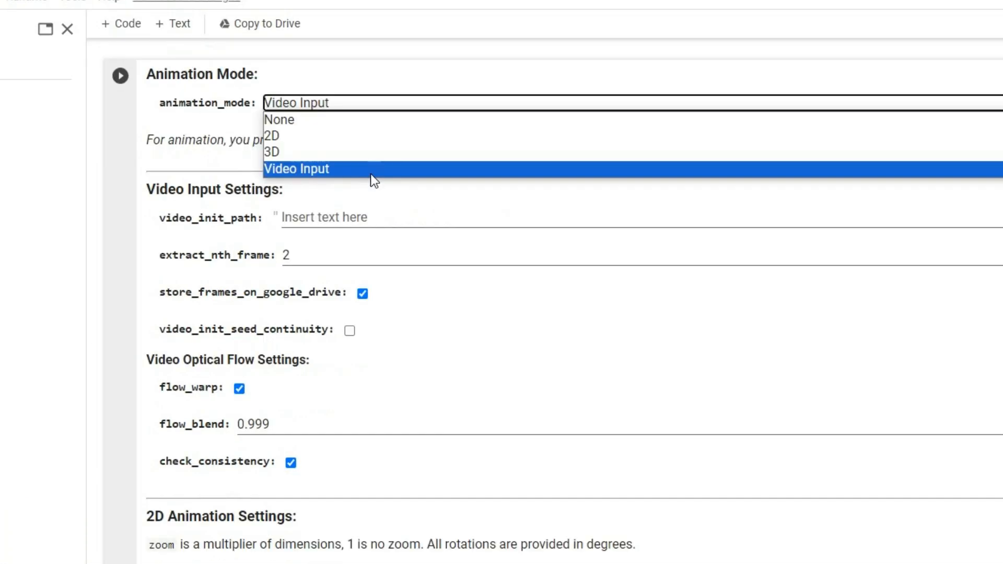
# Step: Choose Video Input animation mode and set video_init_path to /content/Emilia-Swapped.mp4
pyautogui.click(295, 168)
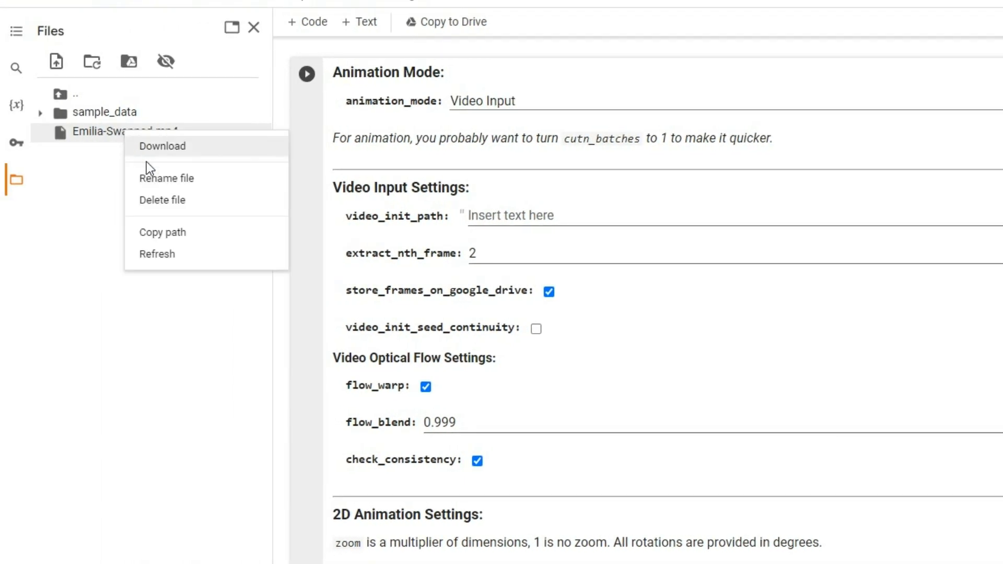
pyautogui.click(234, 240)
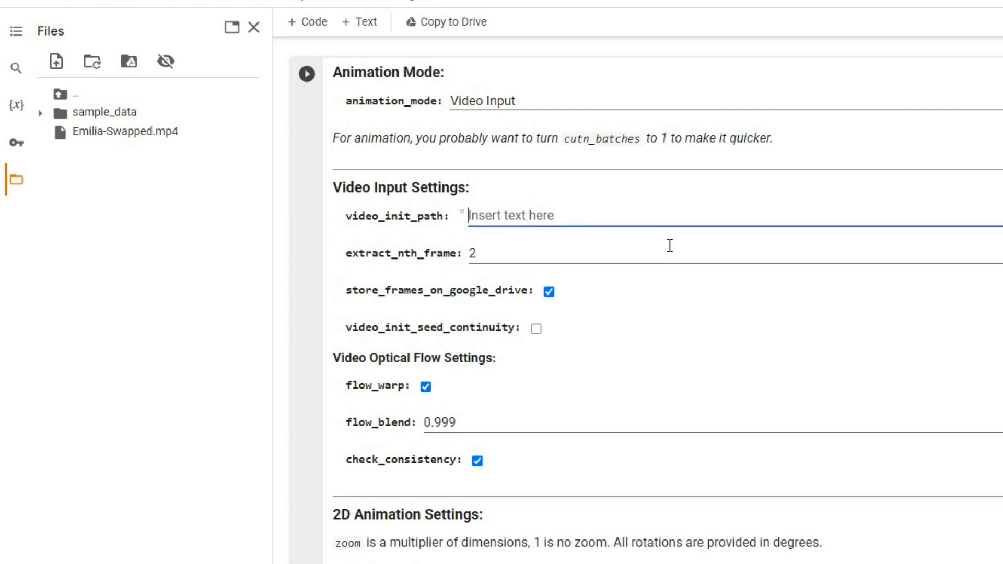
pyautogui.write('/content/Emilia-Swapped.mp4')
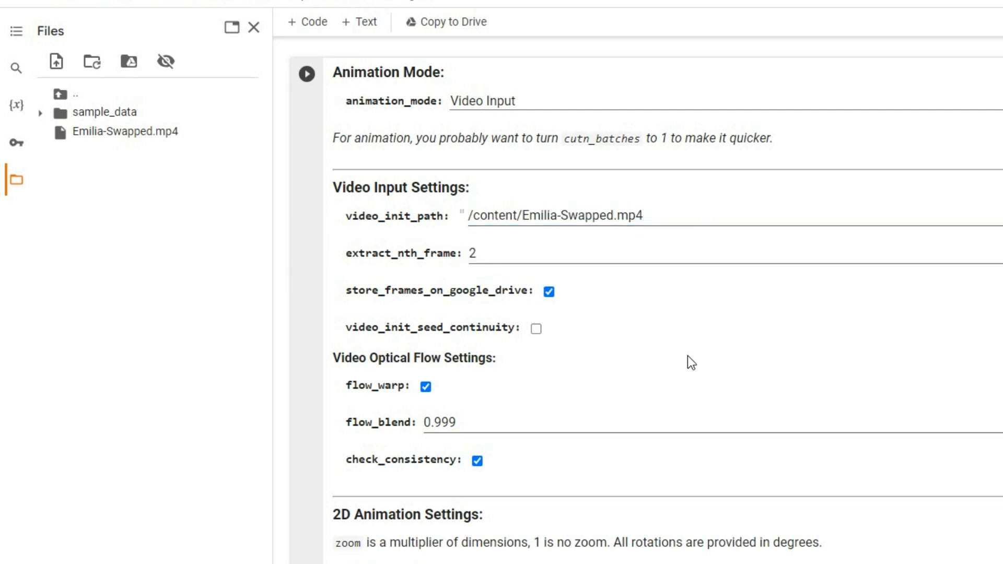
pyautogui.scroll(-3)
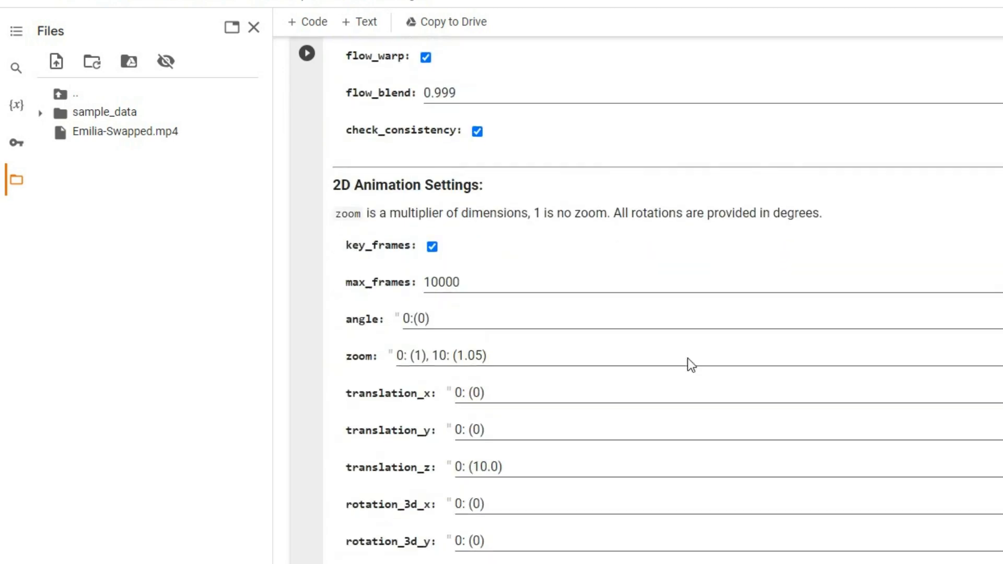
# Step: Set frames_scale to 5000 and clamp_max to 0.3, scrolling down to the Prompts section
pyautogui.scroll(-3)
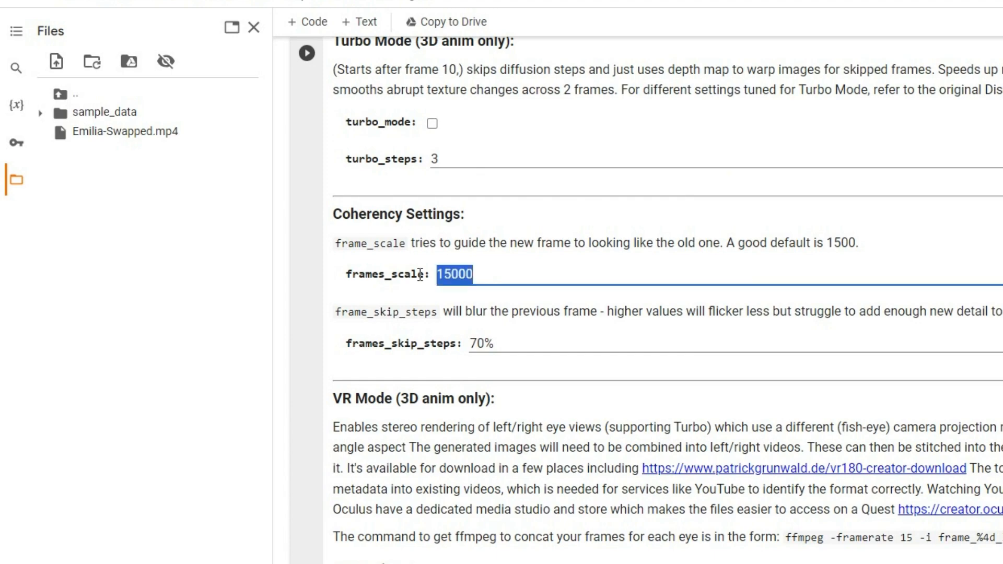
pyautogui.write('5000')
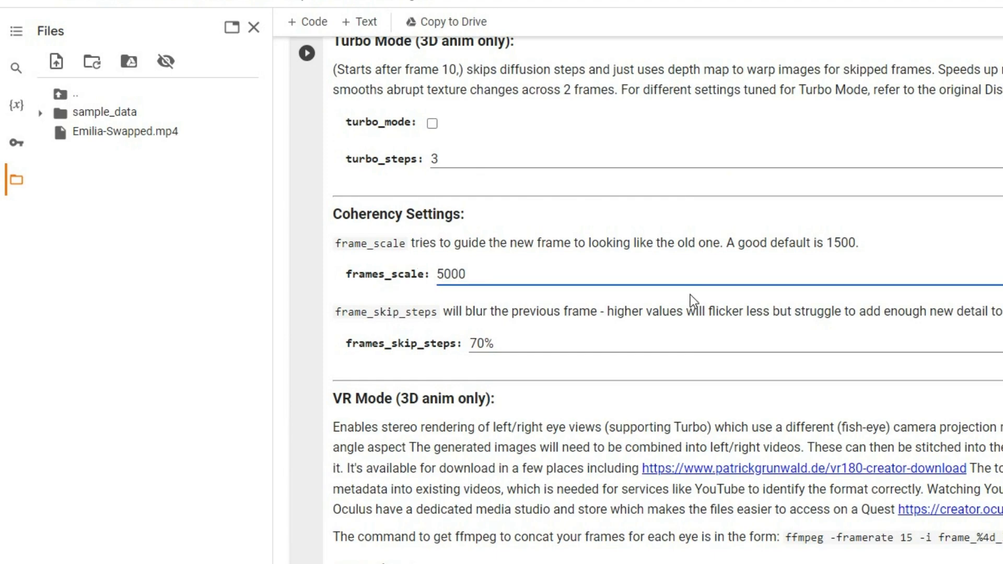
pyautogui.scroll(-3)
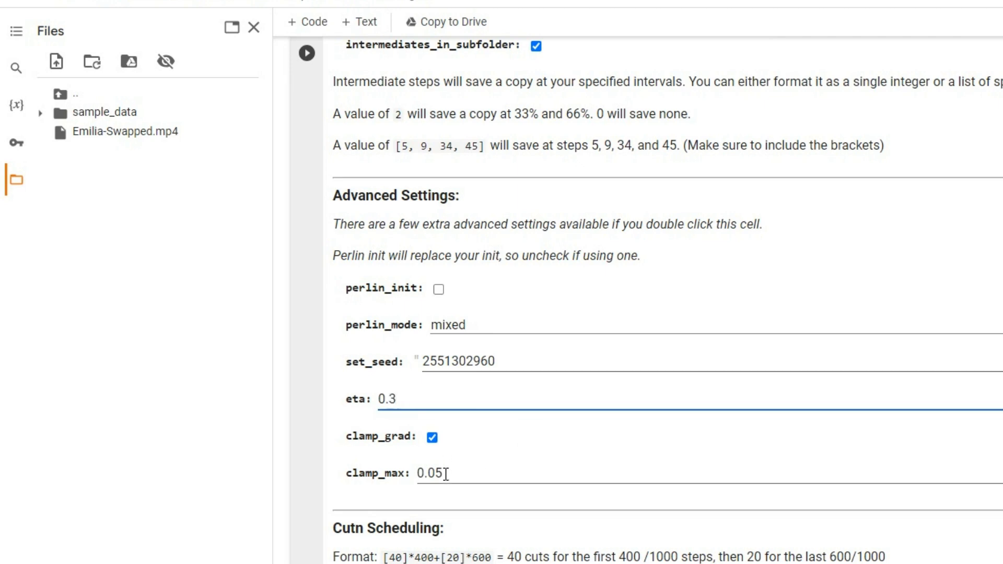
pyautogui.scroll(-3)
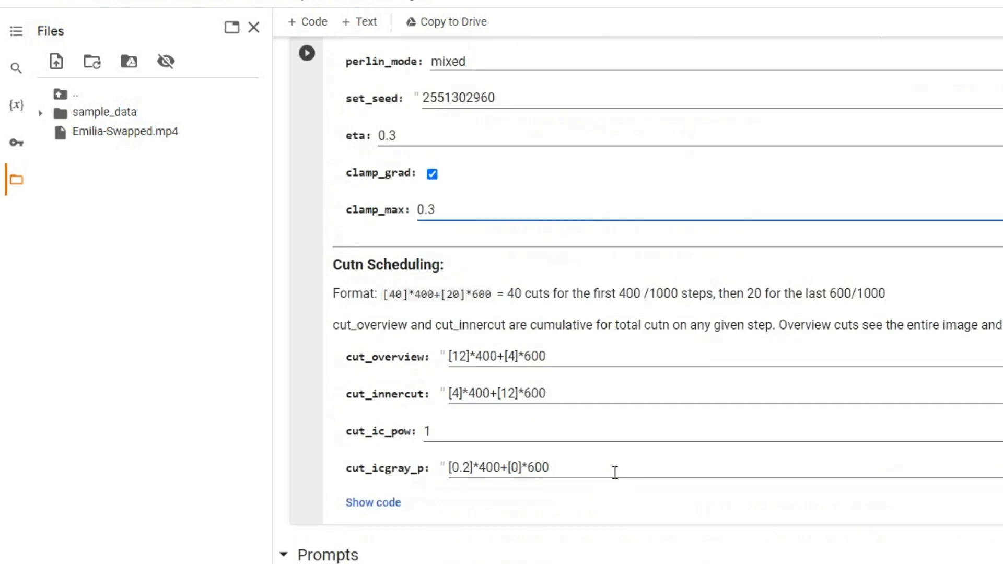
pyautogui.scroll(-3)
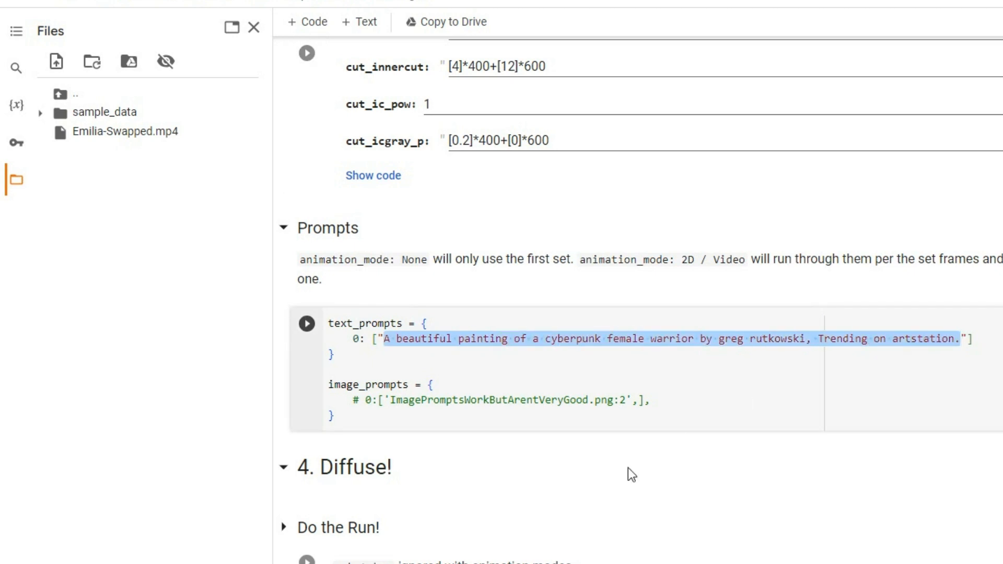
# Step: Replace the warrior painting description at the start of text_prompts with cyberpunk wording
pyautogui.click(704, 404)
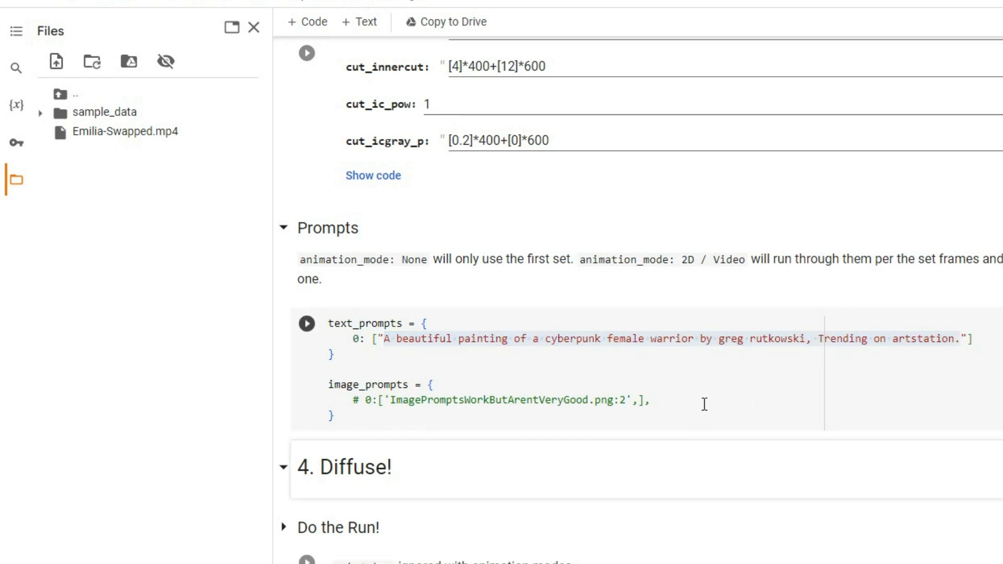
pyautogui.moveTo(381, 338); pyautogui.dragTo(694, 338)
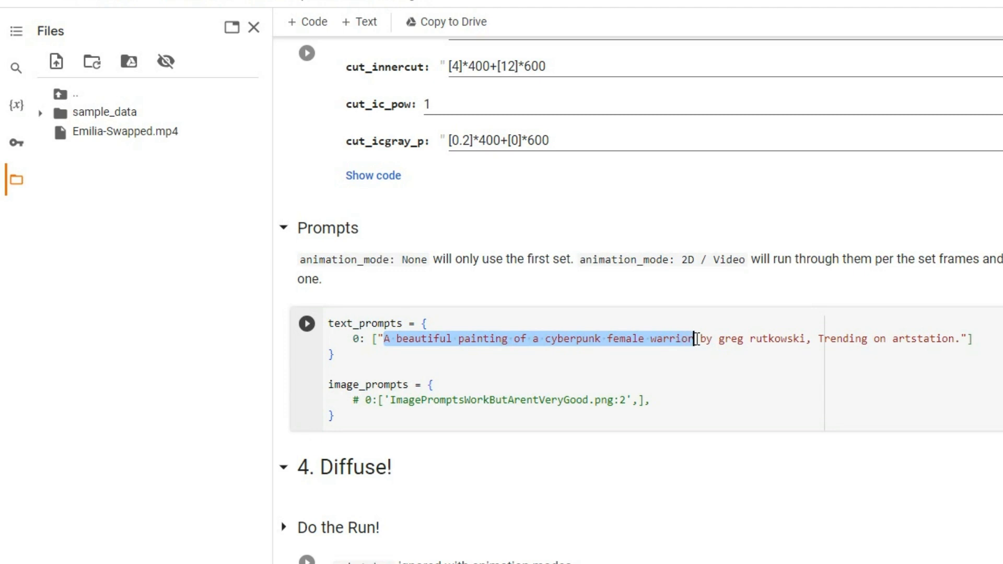
pyautogui.write('cyberpun')
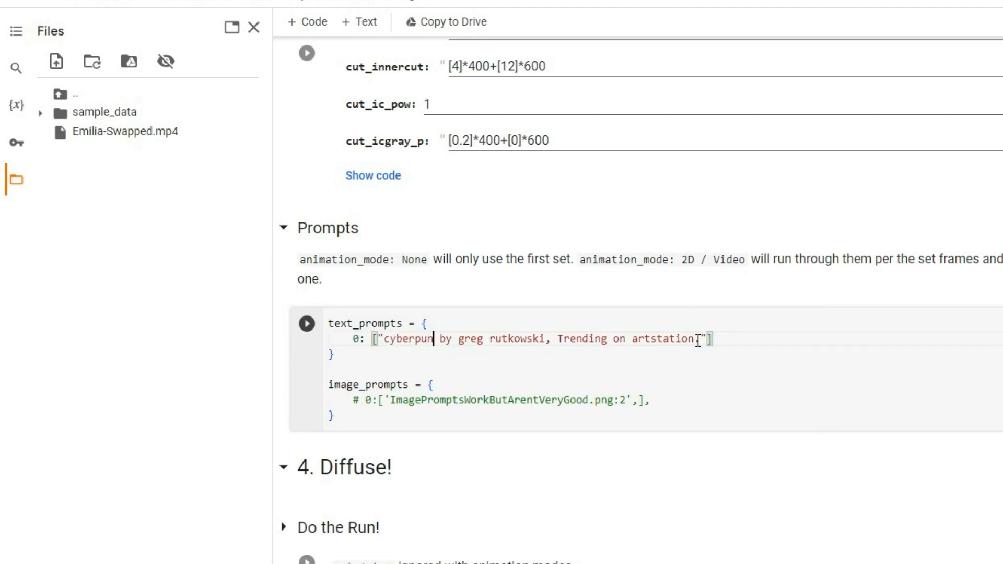
pyautogui.write('k, futuristic,')
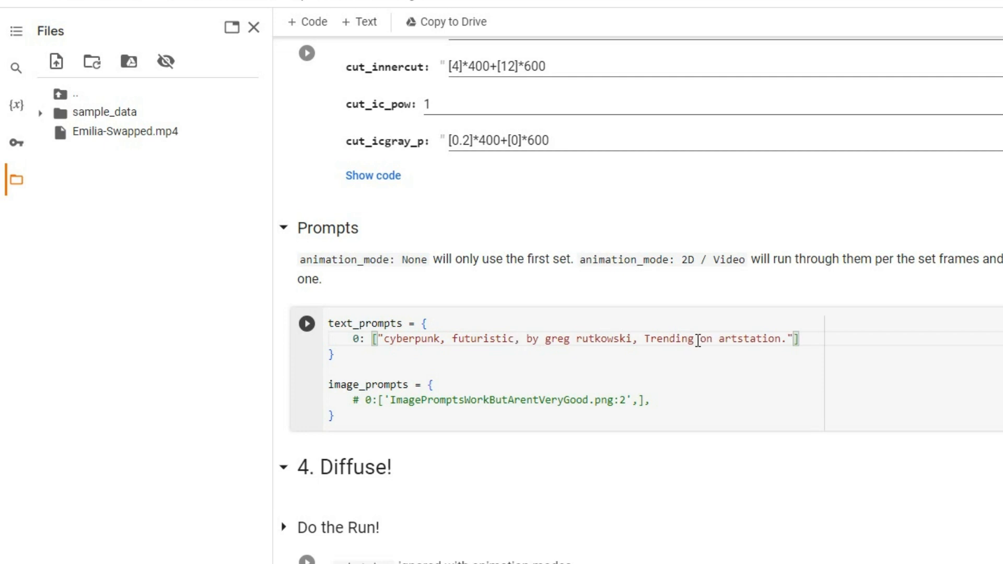
pyautogui.press('Backspace')
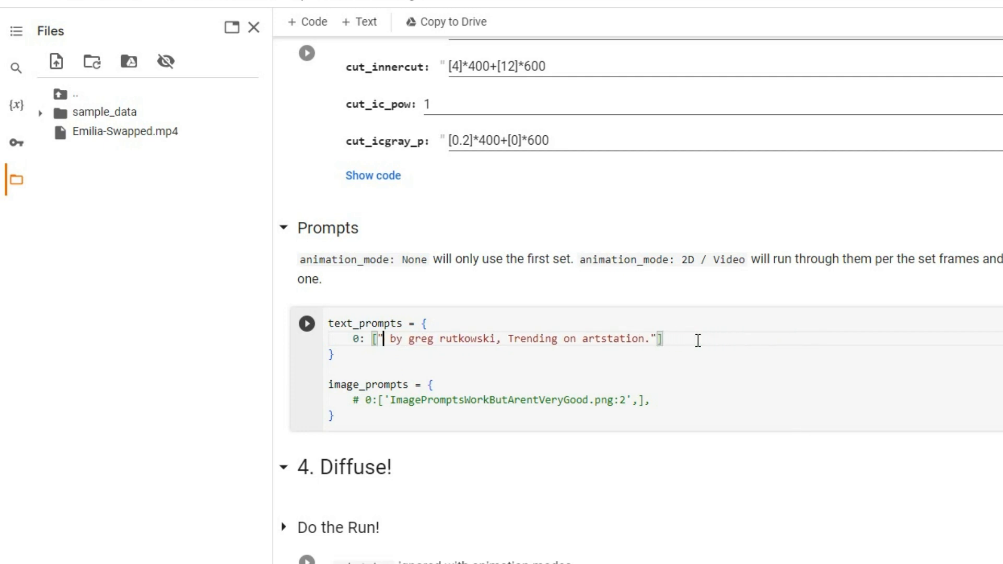
pyautogui.write('cartoon')
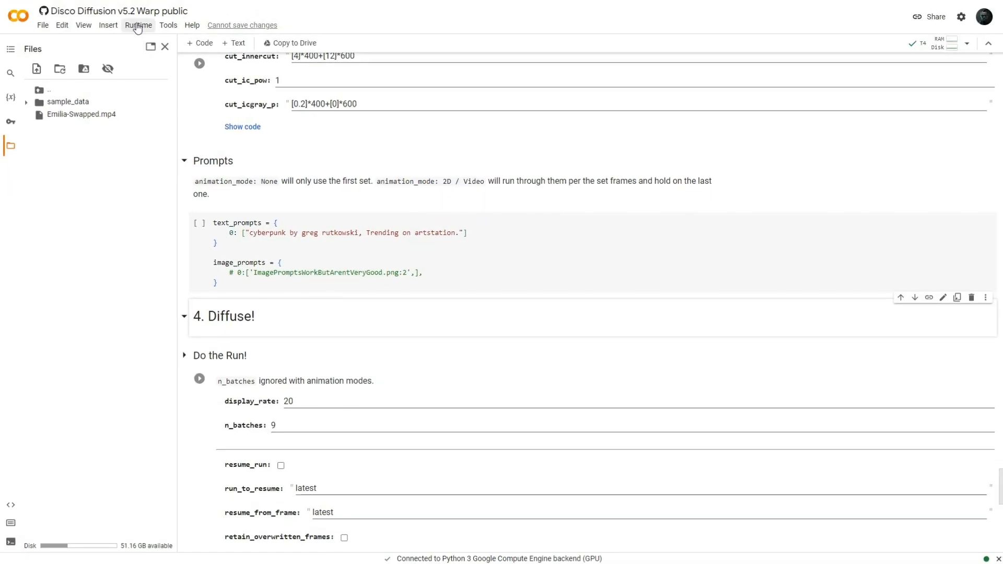
# Step: Run all cells, confirm the warning, grant Drive access, and open the TimeToDisco output folder
pyautogui.click(138, 25)
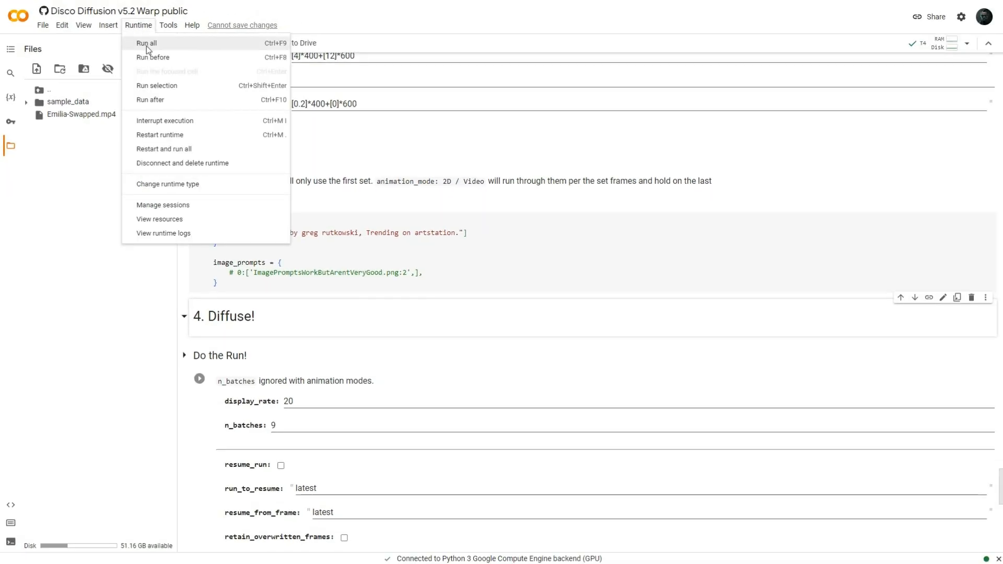
pyautogui.click(146, 43)
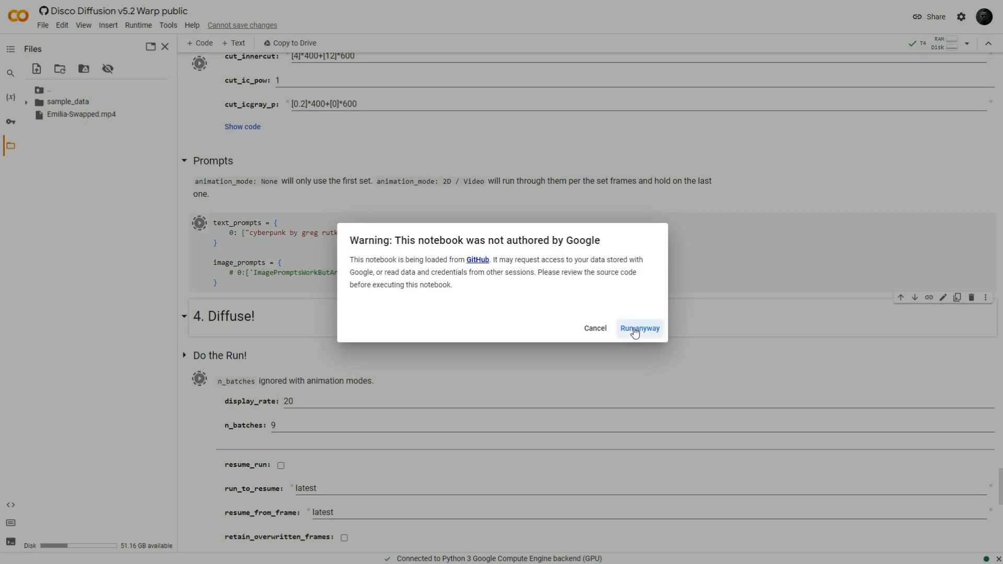
pyautogui.click(638, 328)
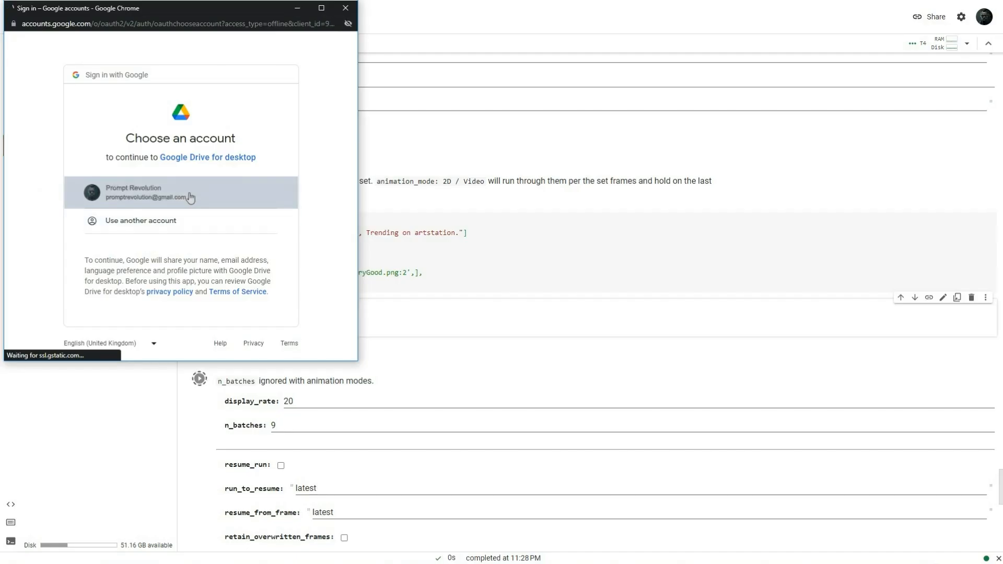
pyautogui.click(180, 192)
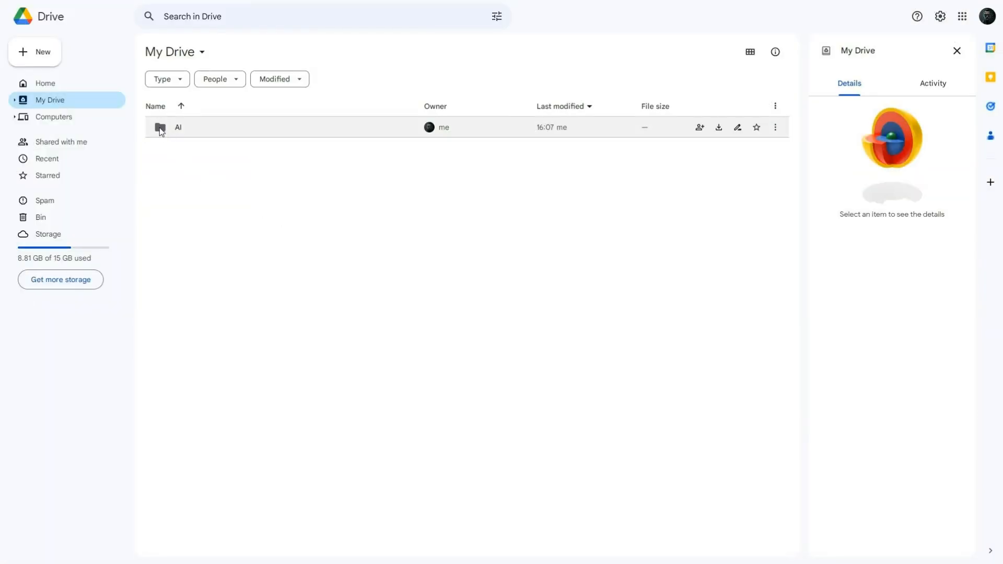
pyautogui.doubleClick(178, 126)
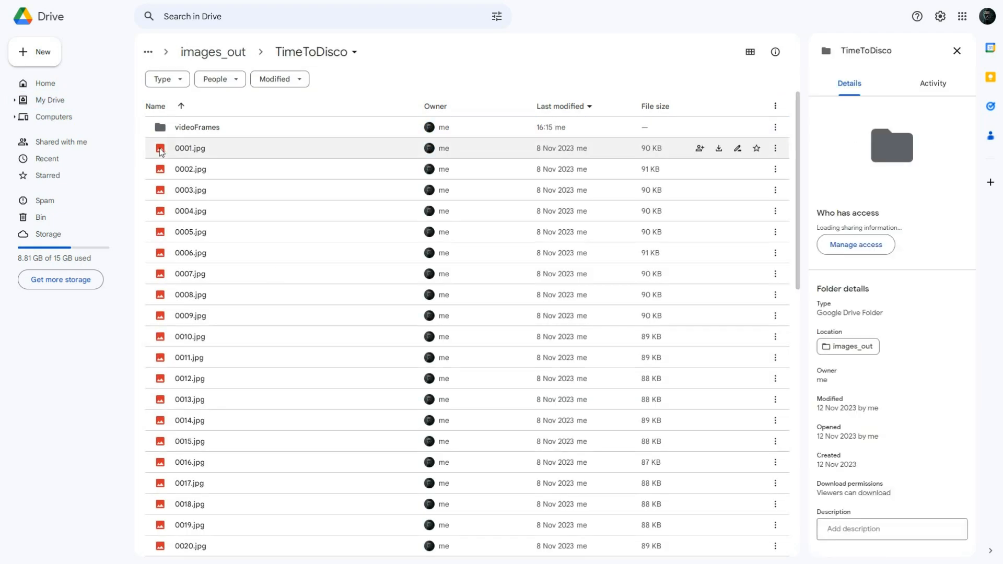